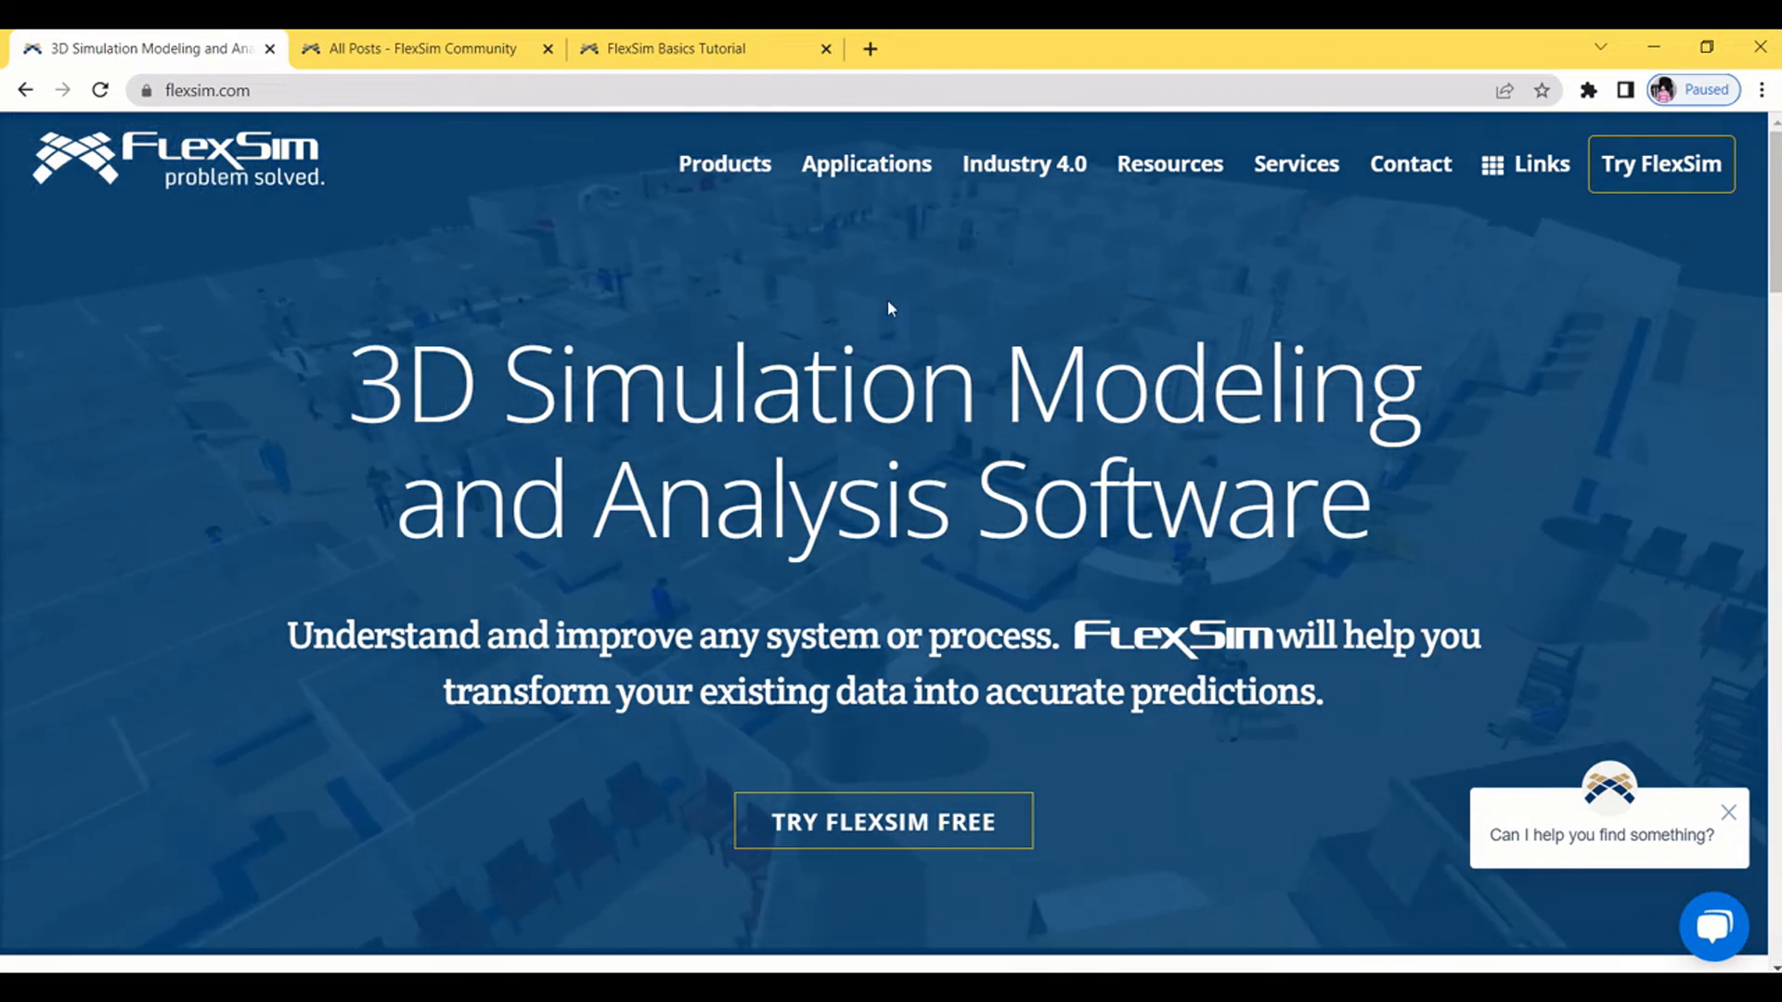
- Scroll down the current page, then switch to the All Posts - FlexSim Community page
{"action": "scroll", "scroll_direction": "down", "scroll_amount": 3}
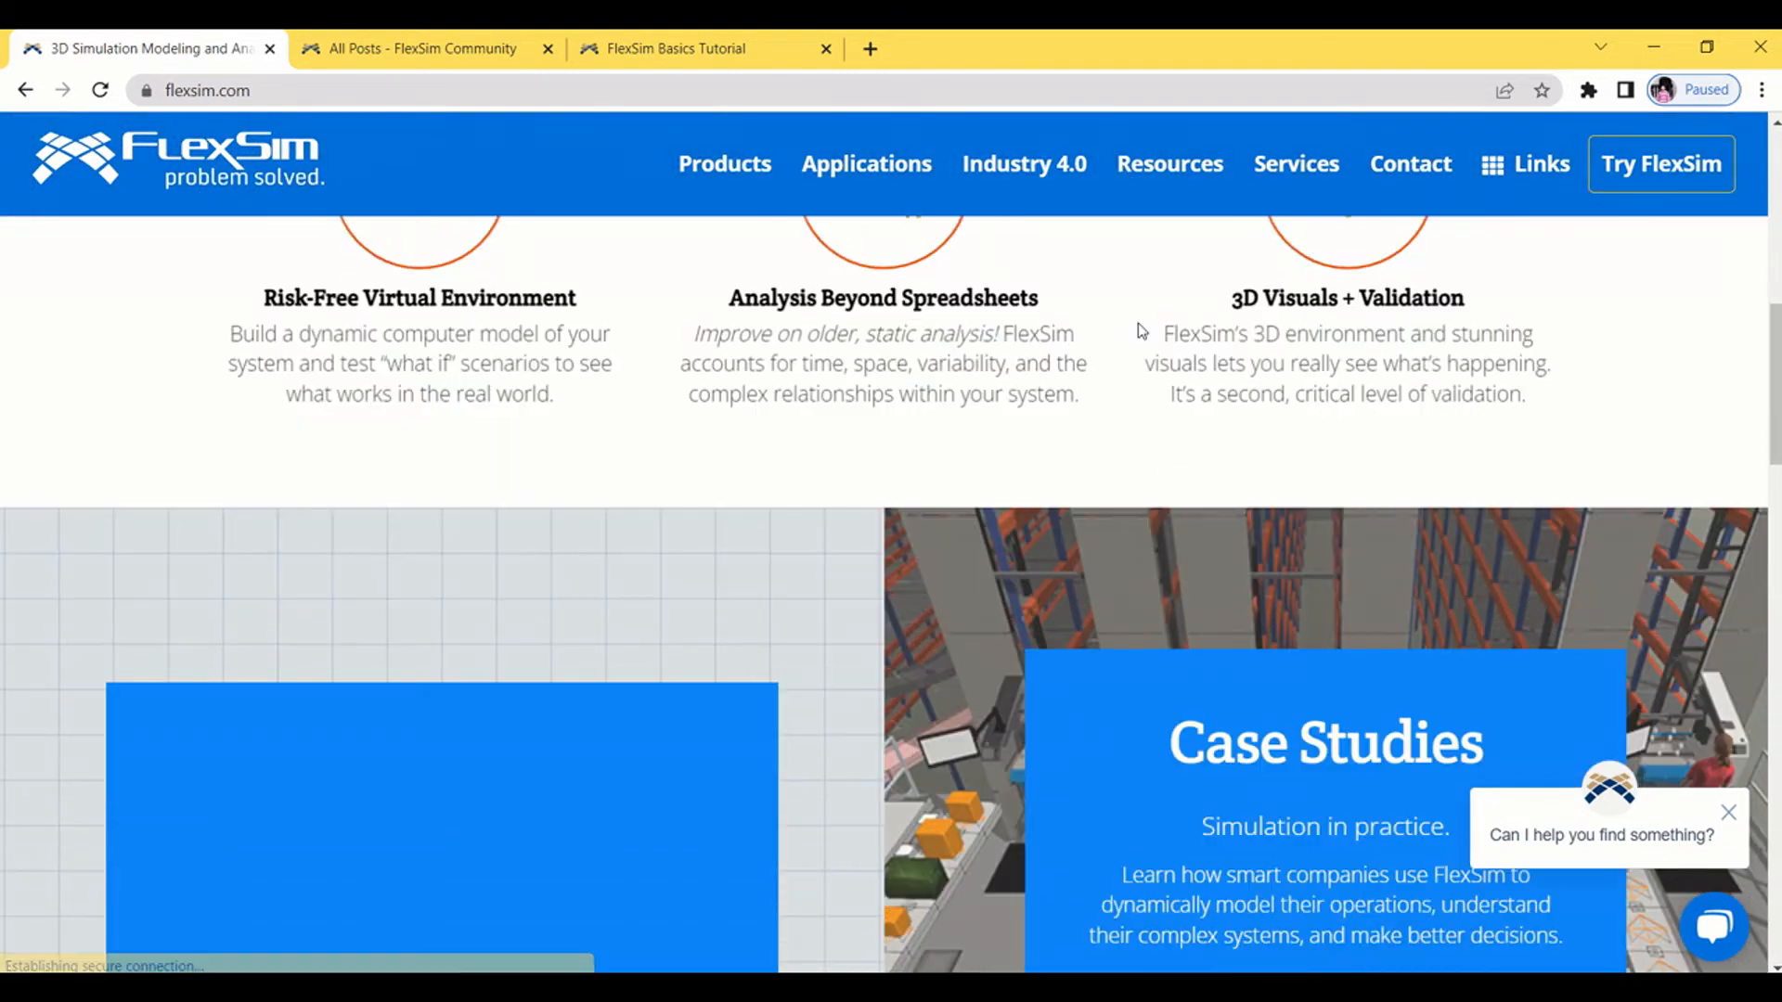
{"action": "scroll", "scroll_direction": "down", "scroll_amount": 3}
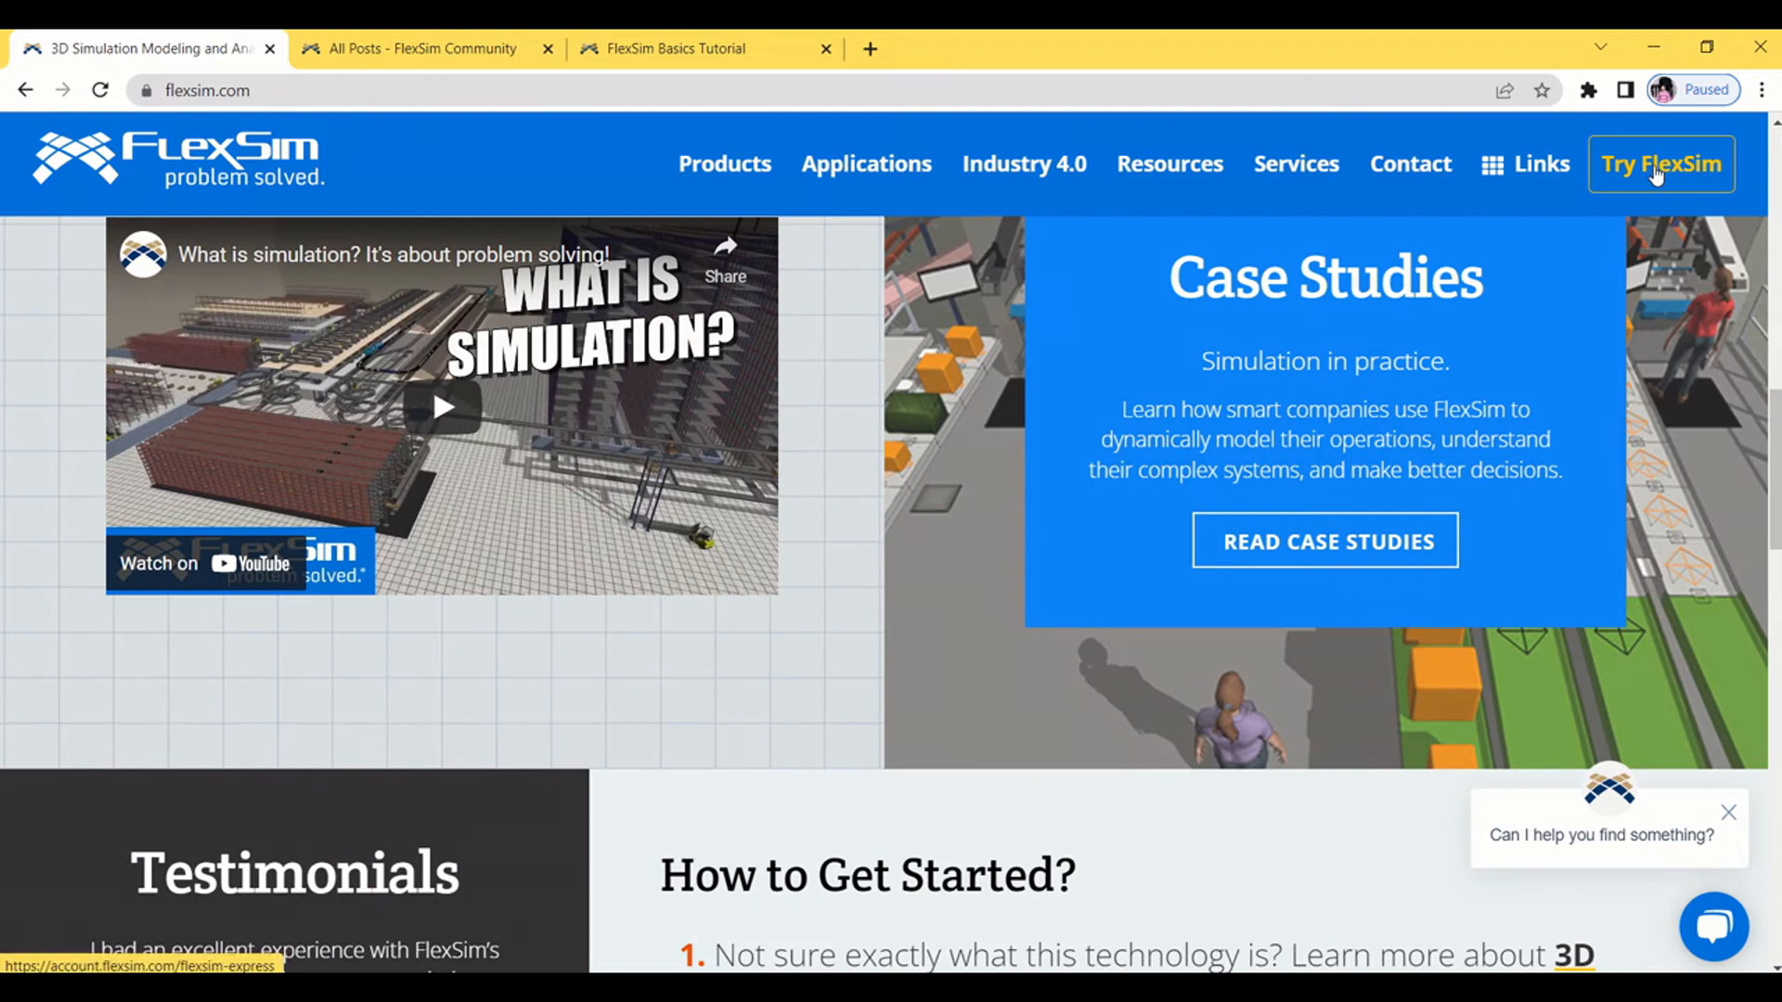
{"action": "mouse_move", "coordinate": [1670, 163]}
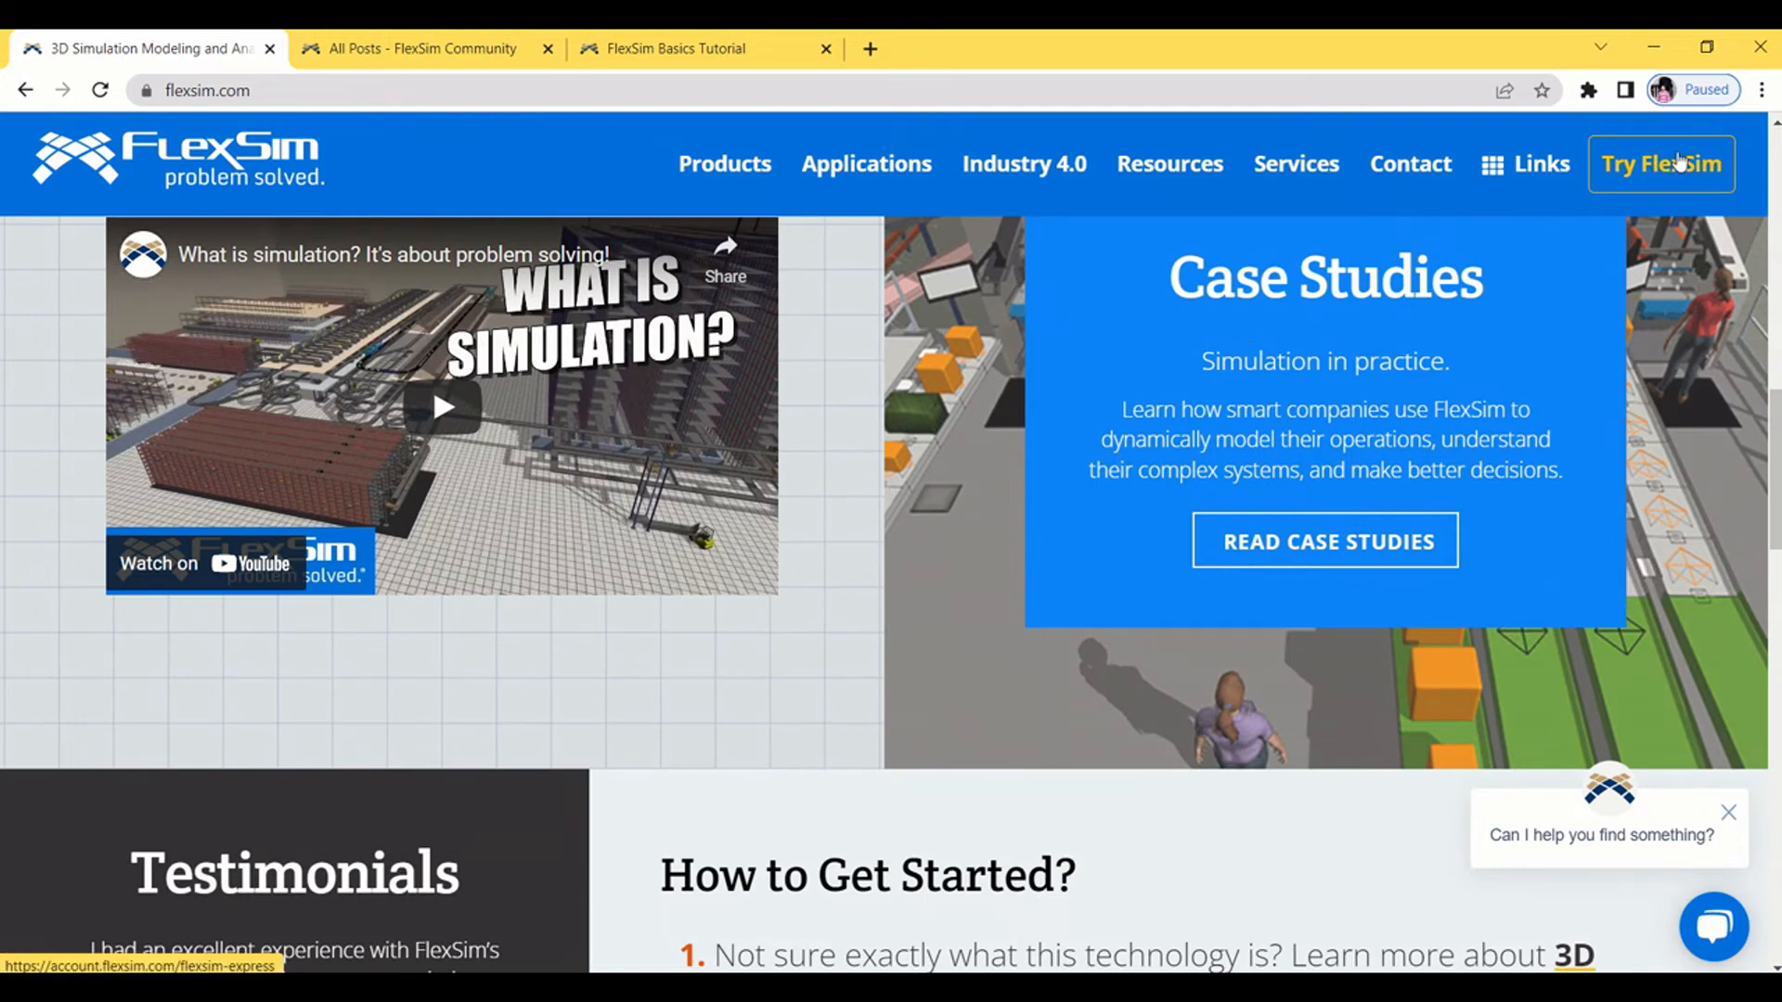
{"action": "scroll", "scroll_direction": "down", "scroll_amount": 3}
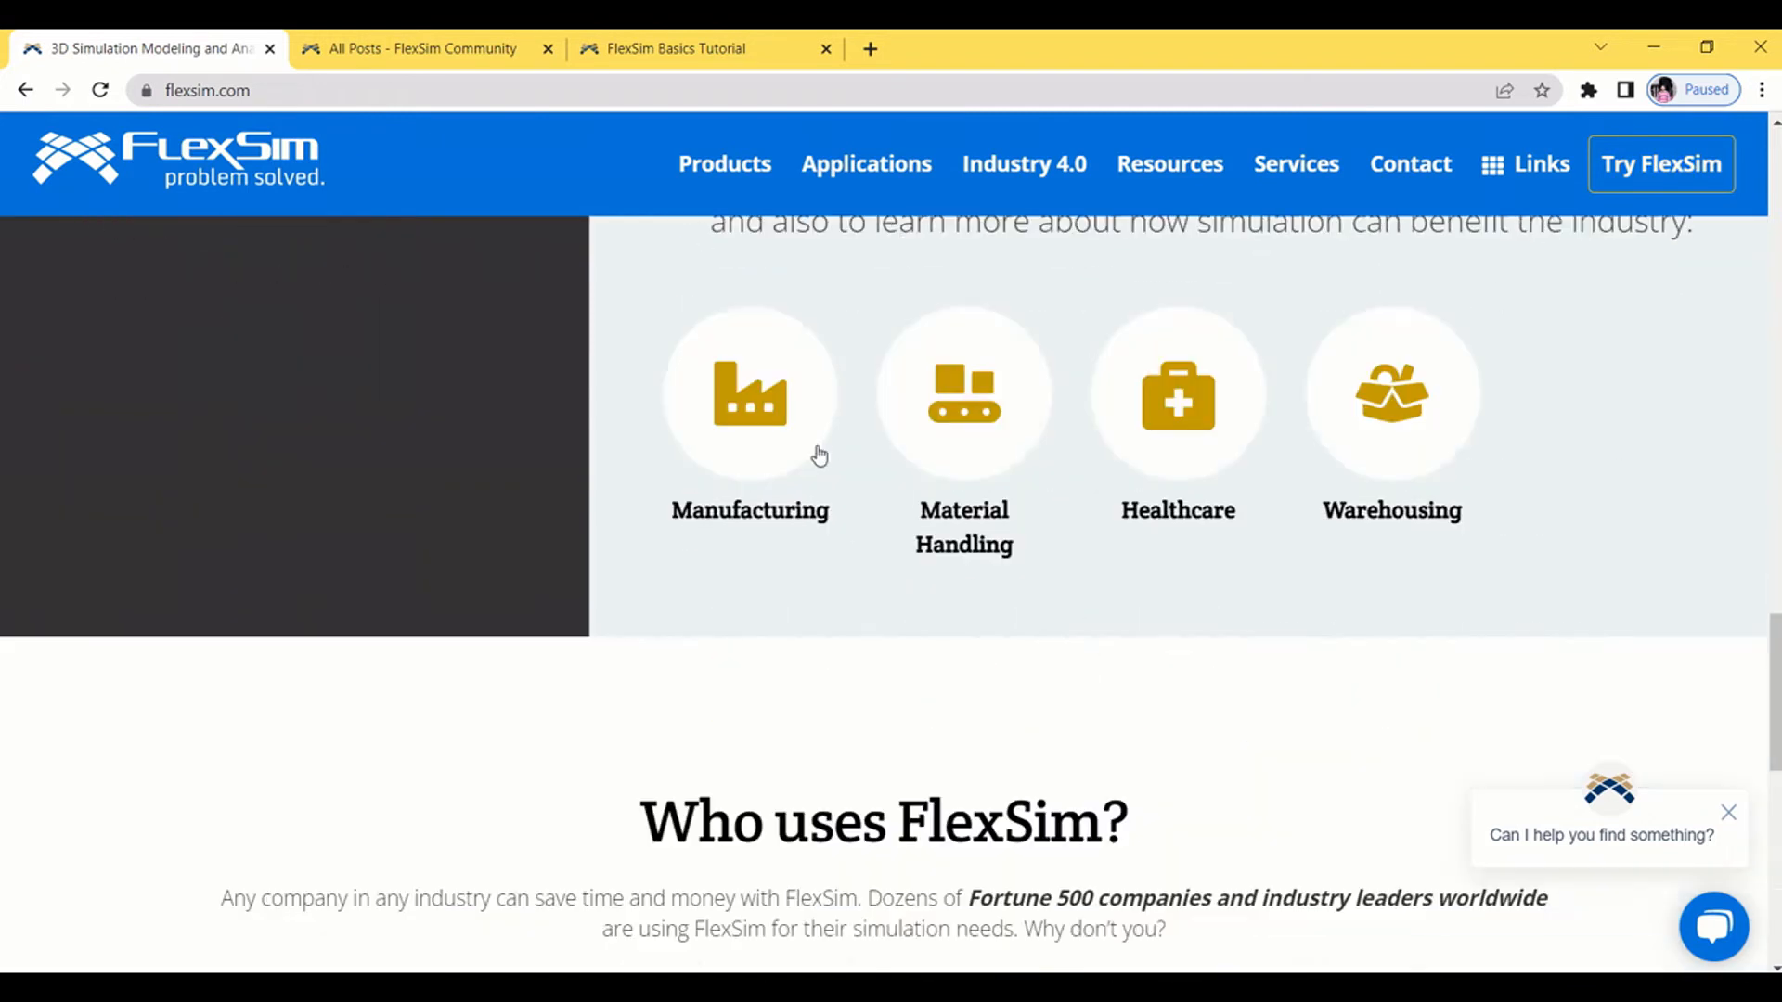
{"action": "scroll", "scroll_direction": "down", "scroll_amount": 3}
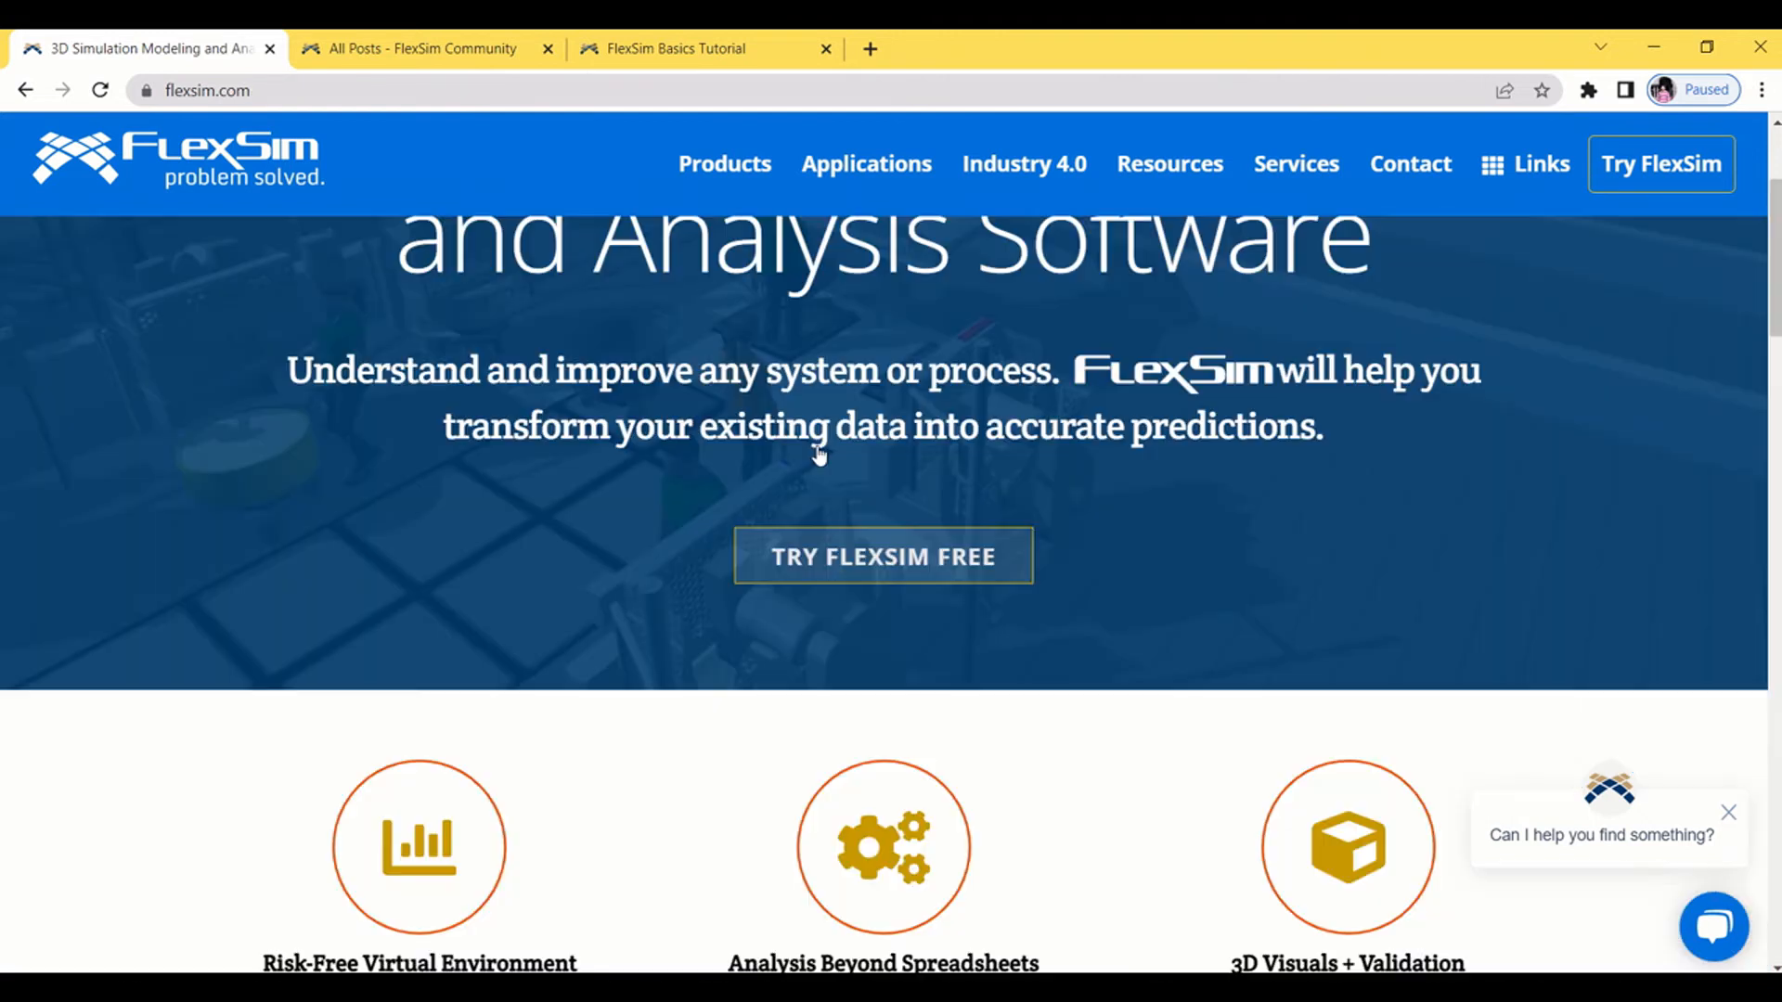
{"action": "mouse_move", "coordinate": [1295, 163]}
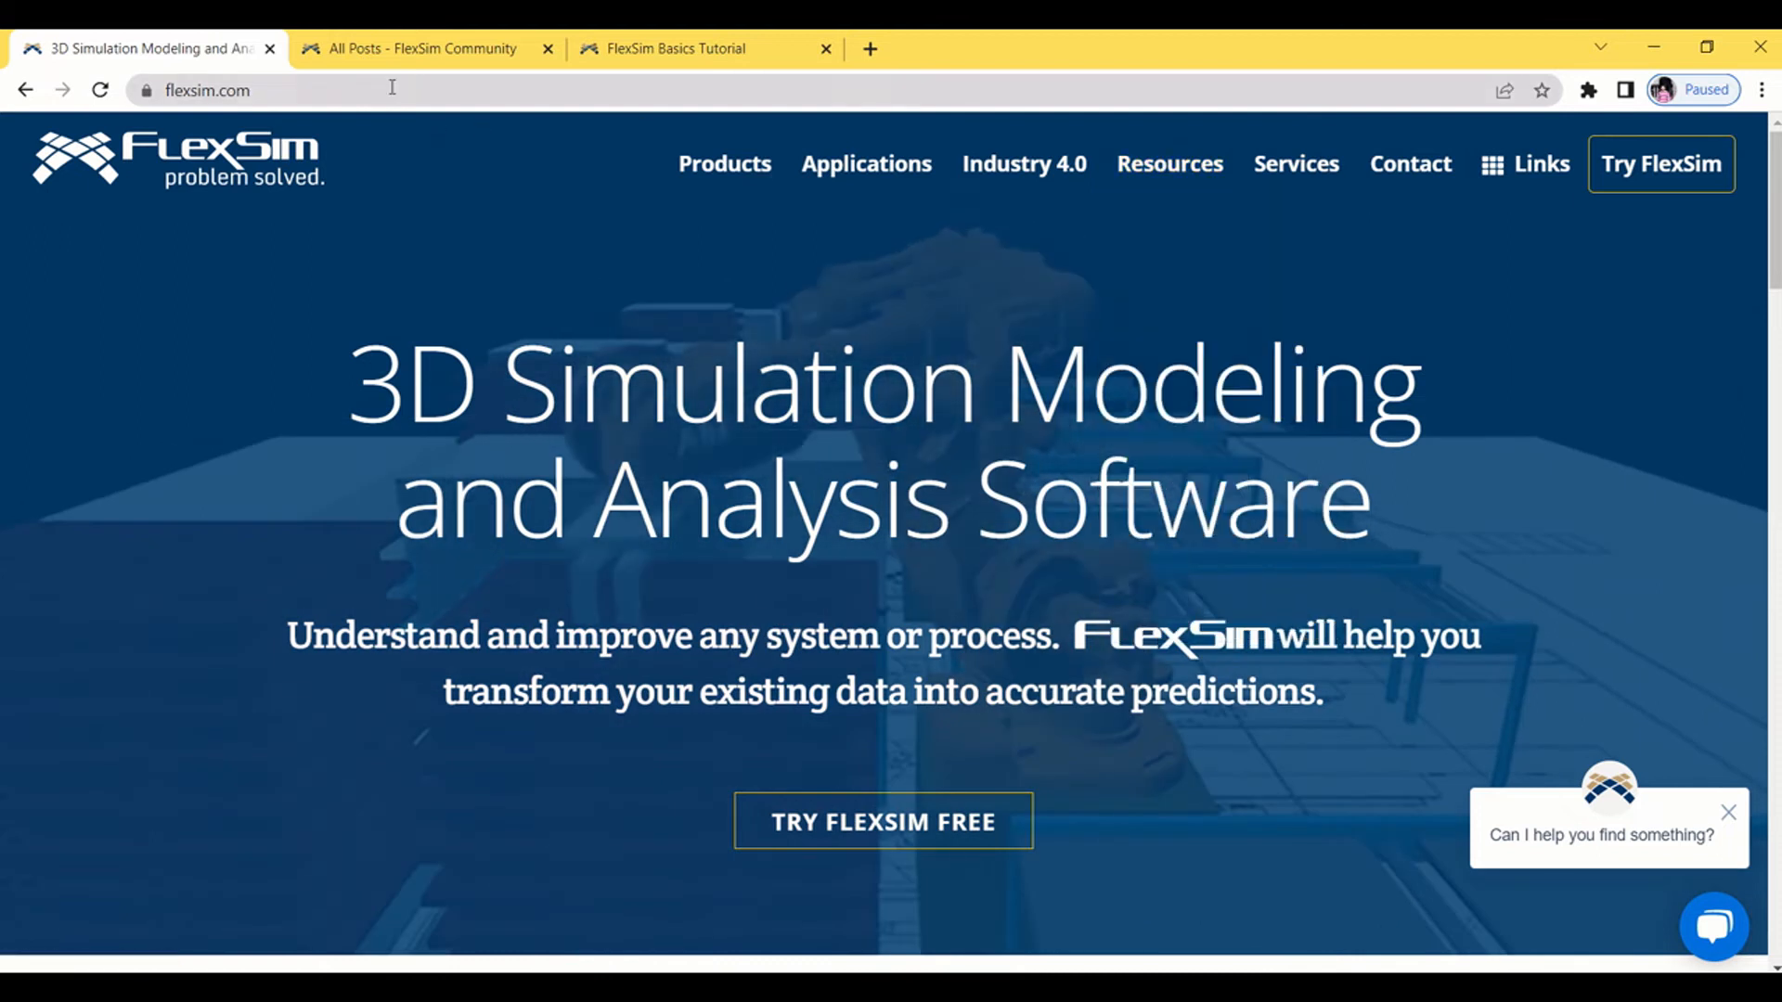
{"action": "left_click", "coordinate": [427, 48]}
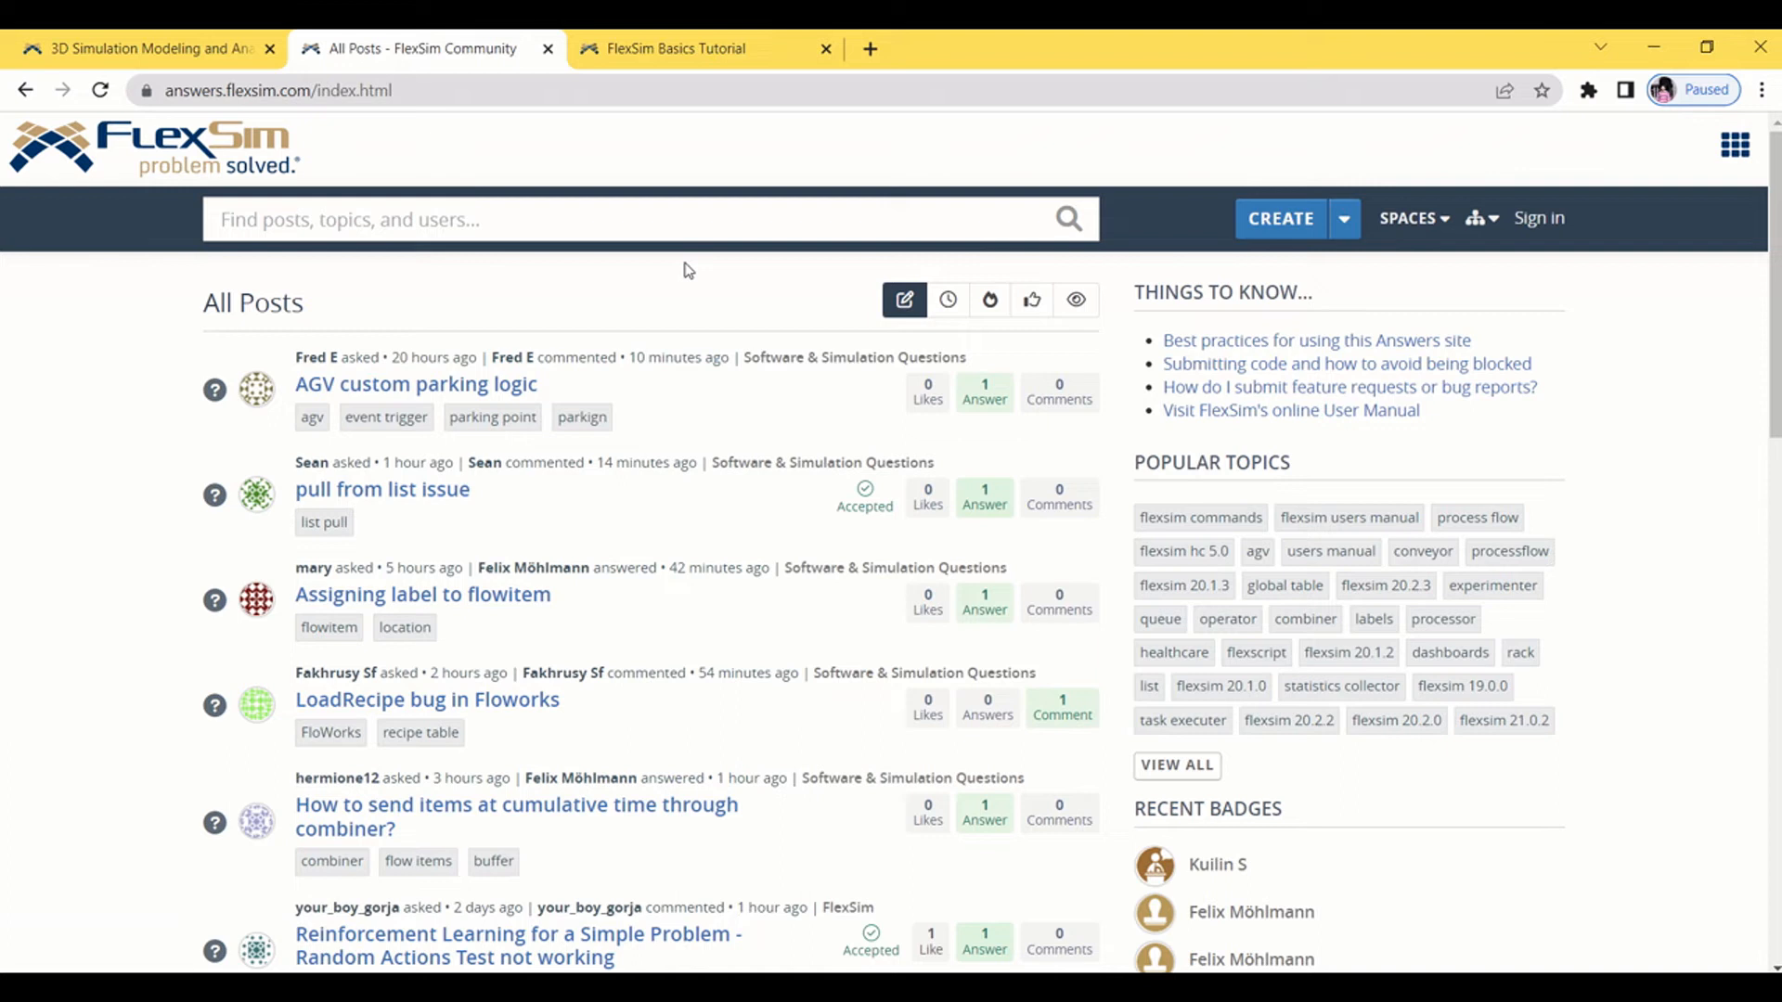
- Switch to the FlexSim Basics Tutorial docs page and scroll to its overview
{"action": "left_click", "coordinate": [676, 49]}
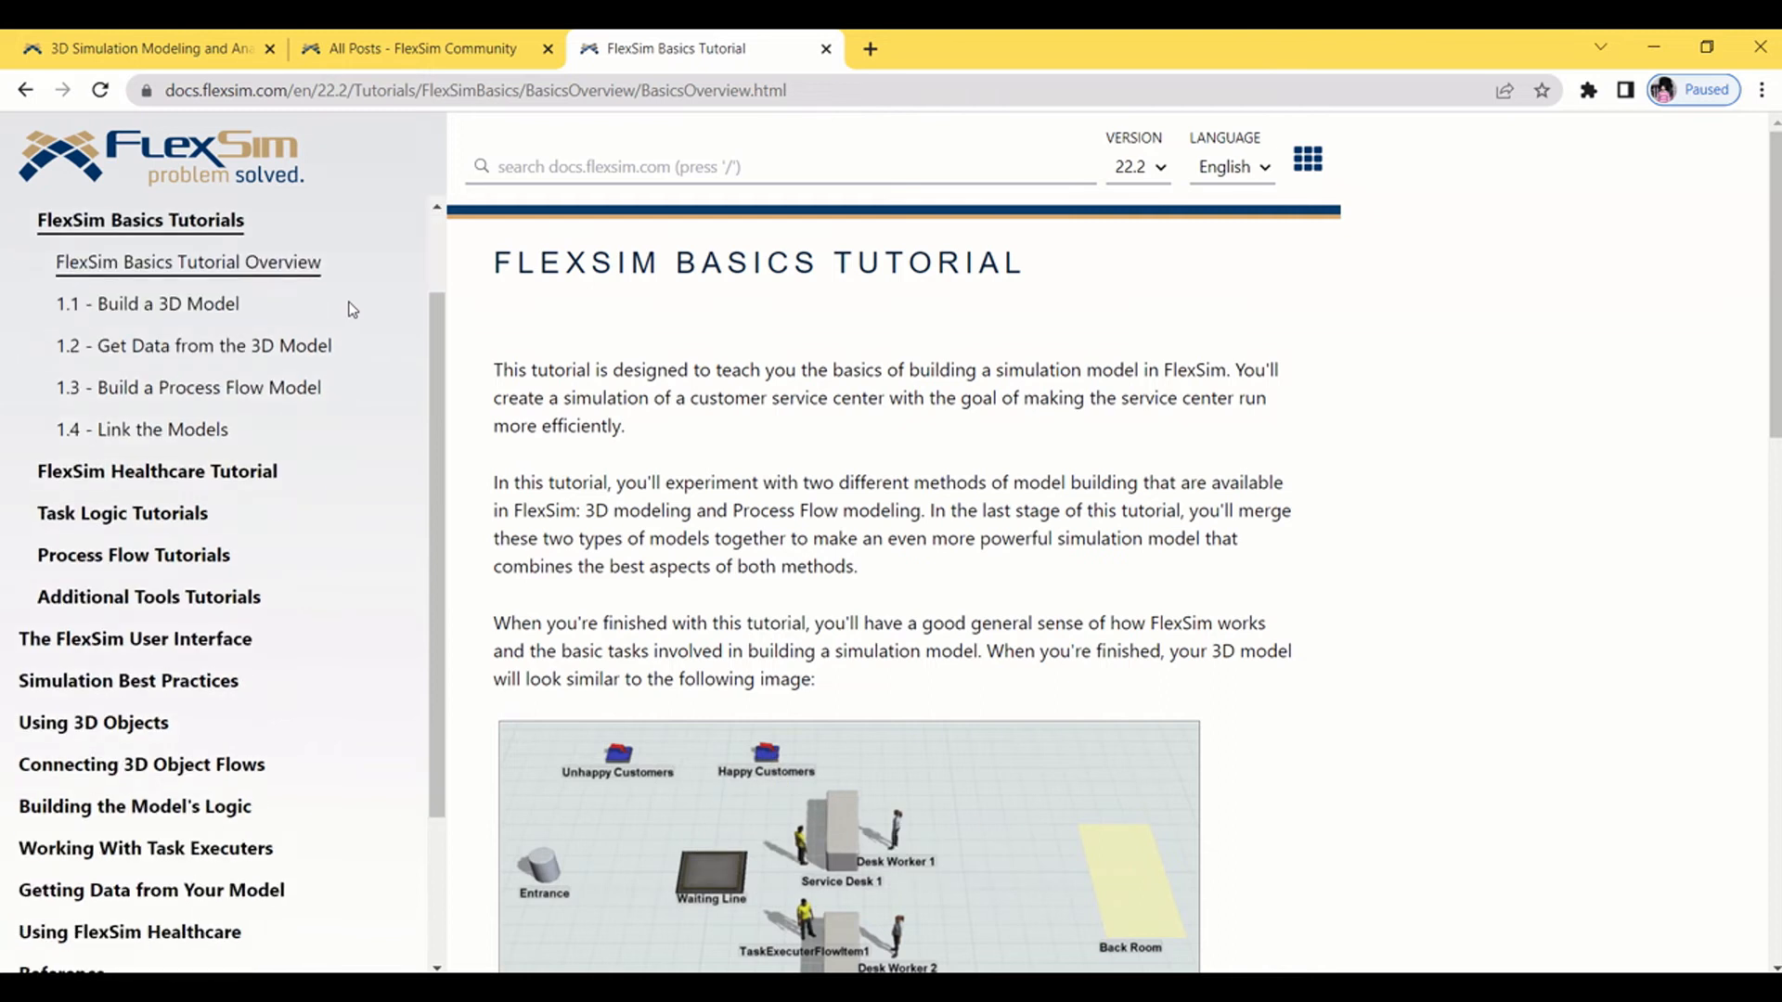
{"action": "scroll", "scroll_direction": "down", "scroll_amount": 3}
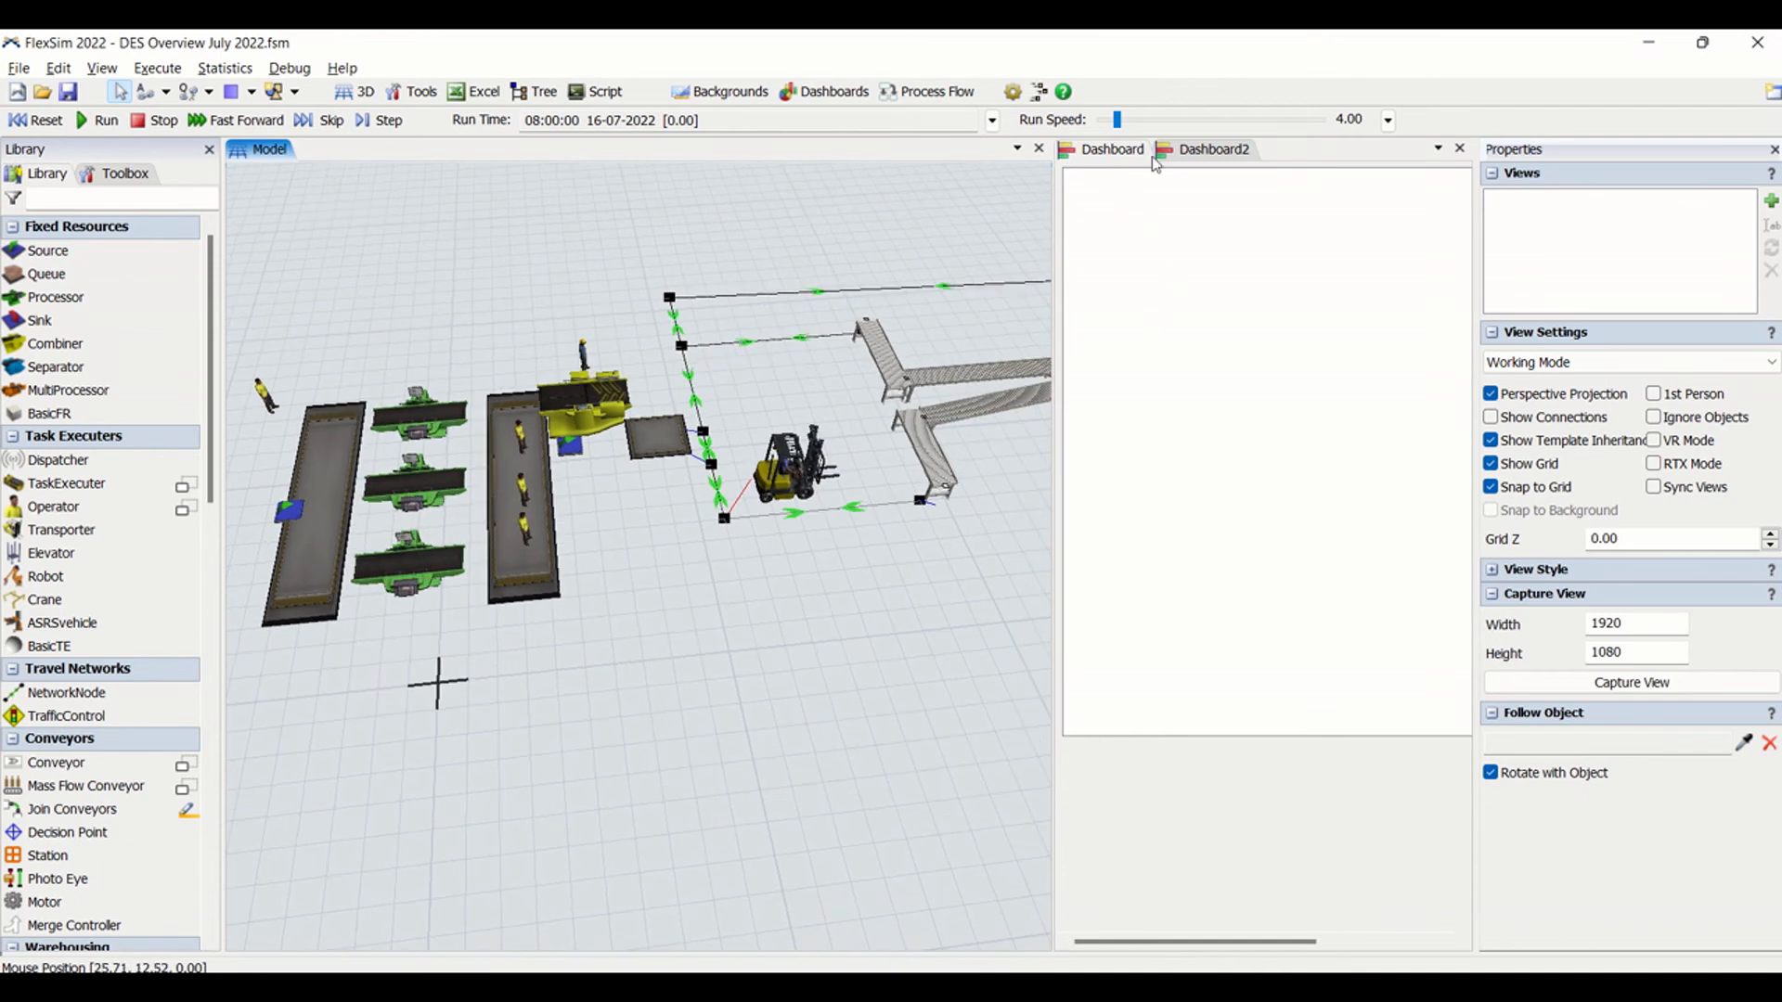
- Show Dashboard2 with its two chart panels in the DES Overview model
{"action": "left_click", "coordinate": [1210, 149]}
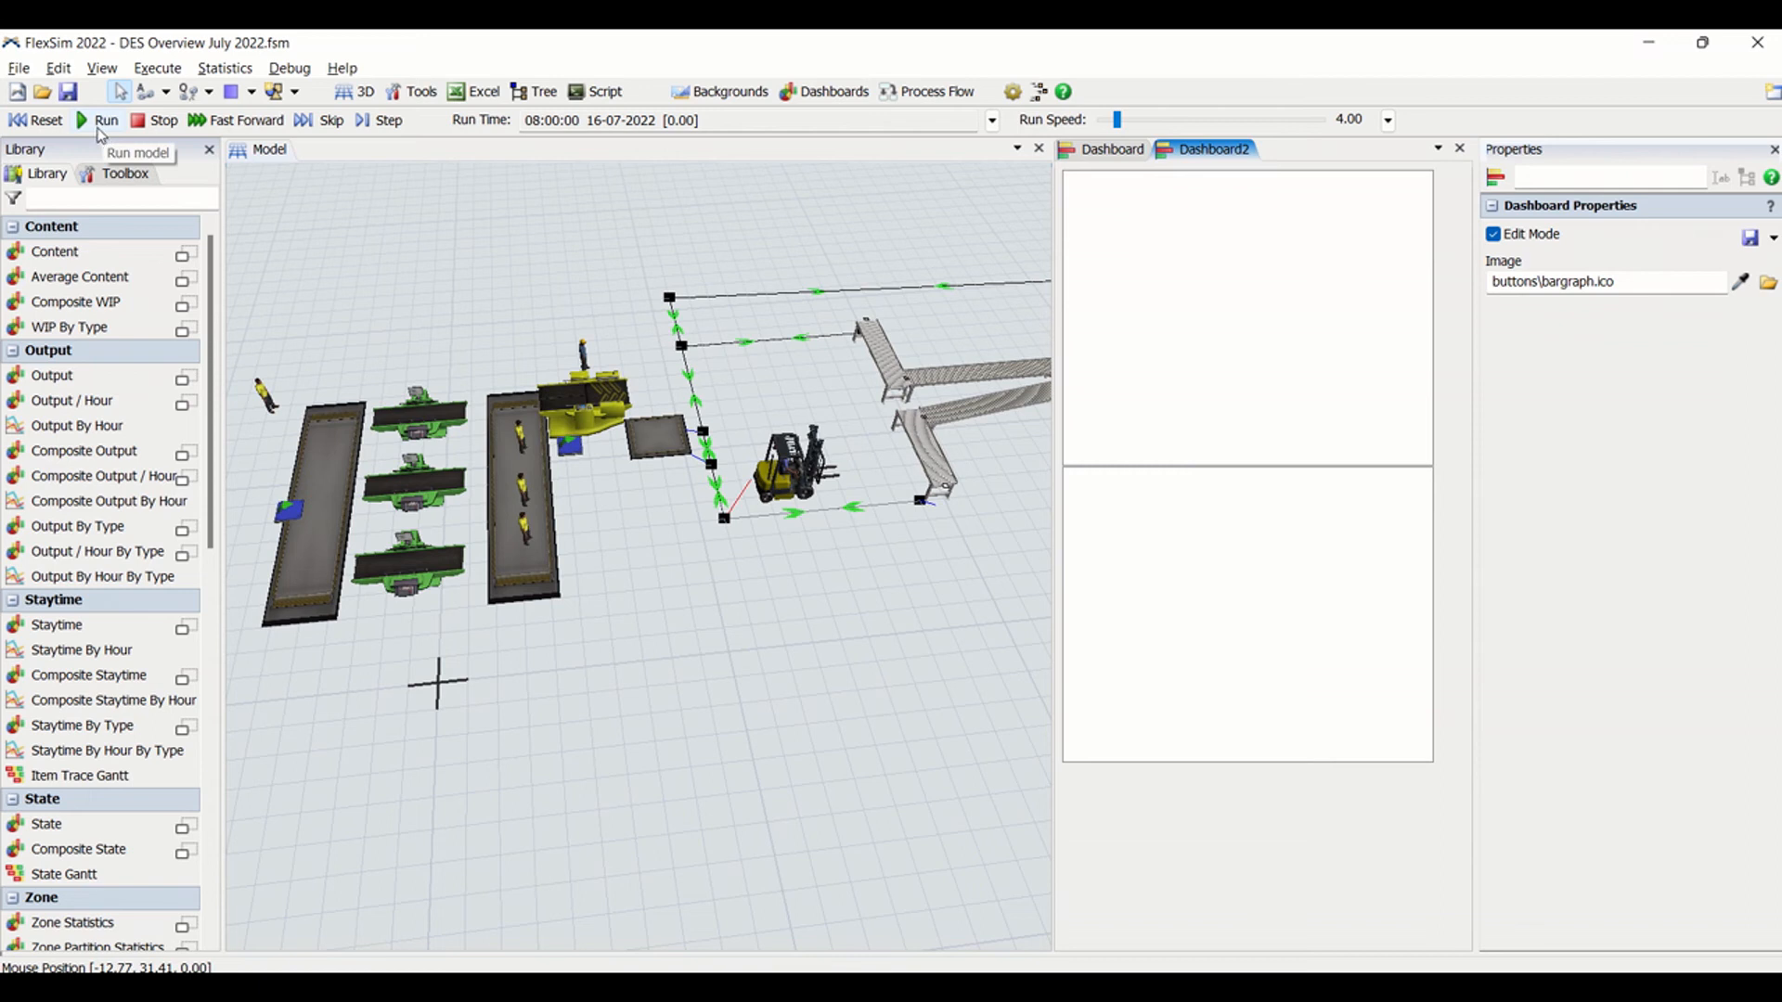
- Run the model, raise then lower the run speed, and show the Toolbox dashboards list
{"action": "left_click", "coordinate": [106, 120]}
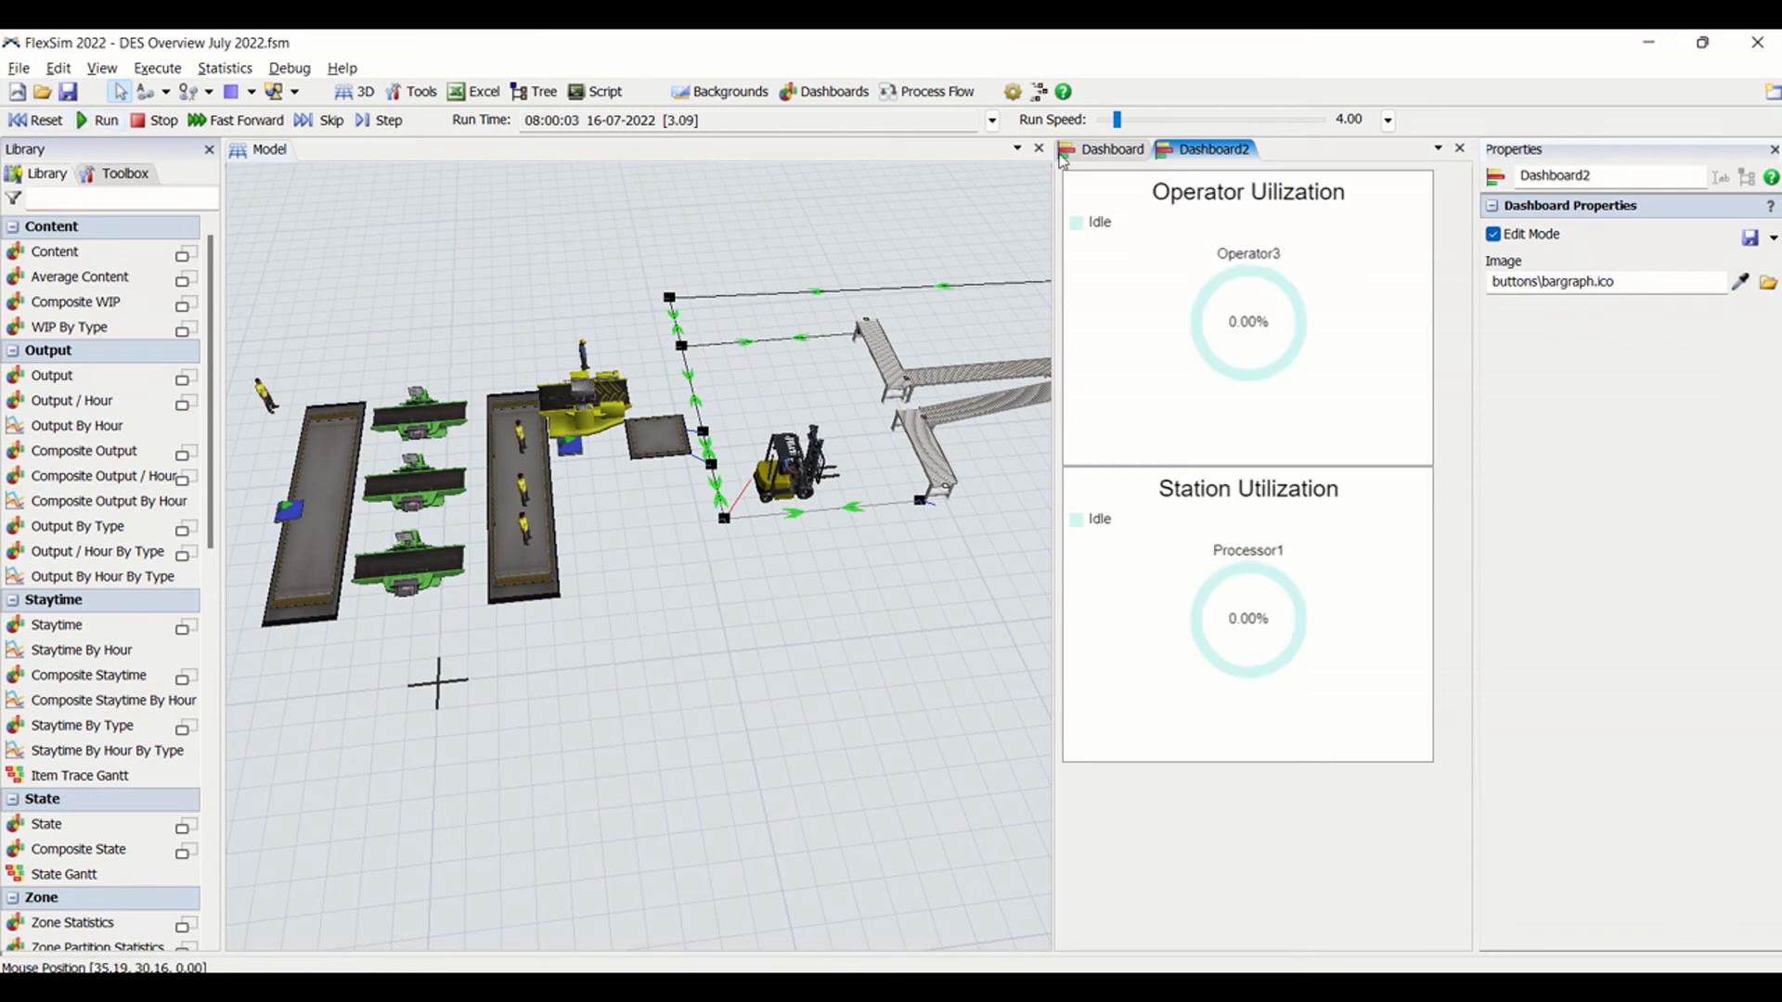
{"action": "left_click_drag", "start_coordinate": [1119, 118], "coordinate": [1142, 119]}
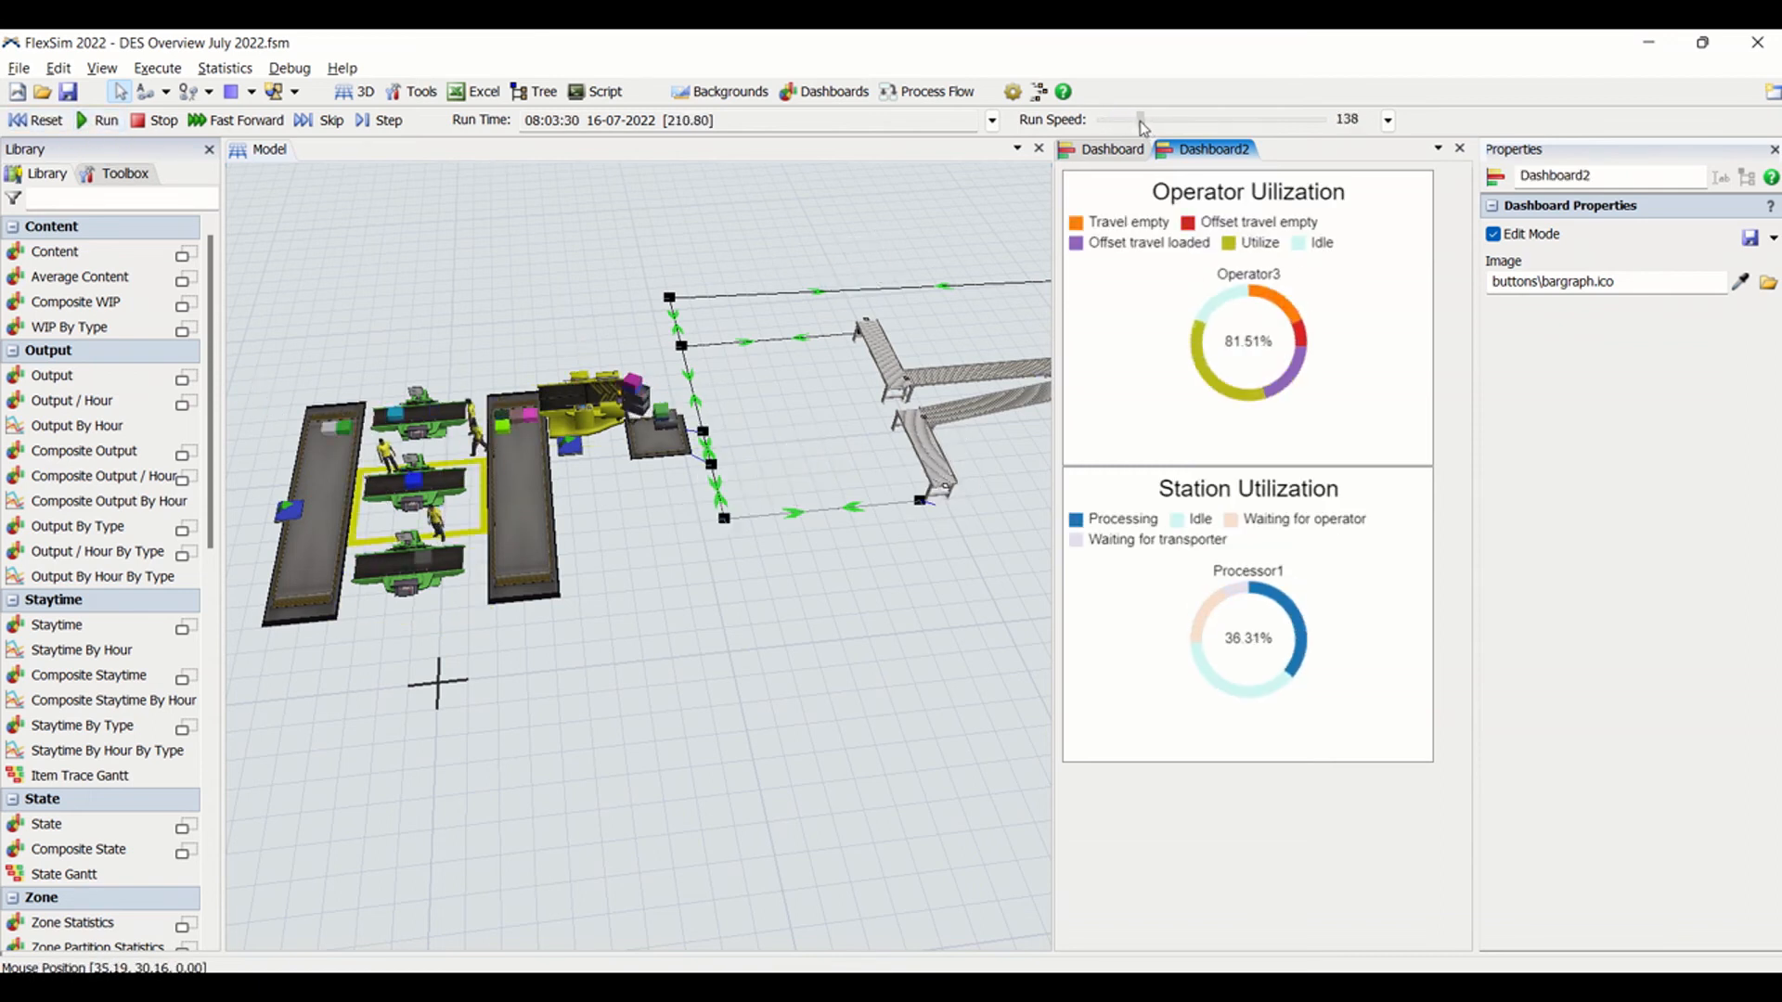
{"action": "left_click_drag", "start_coordinate": [1141, 121], "coordinate": [1111, 120]}
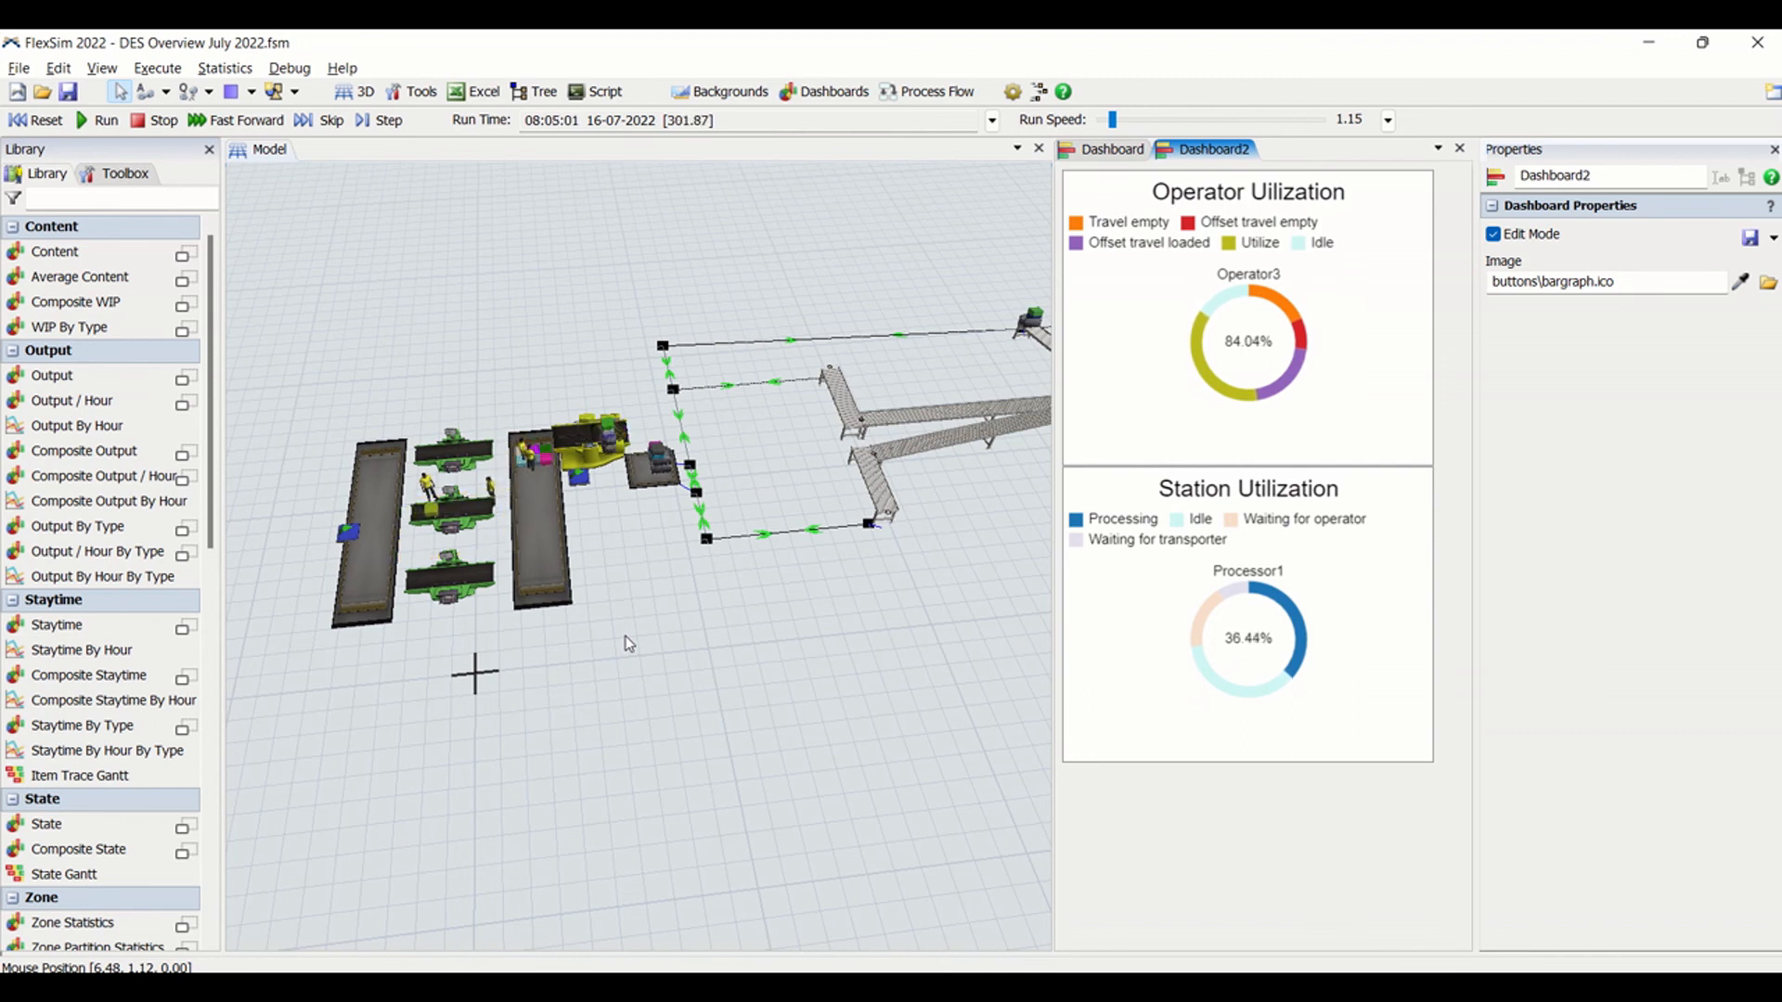
{"action": "left_click", "coordinate": [123, 172]}
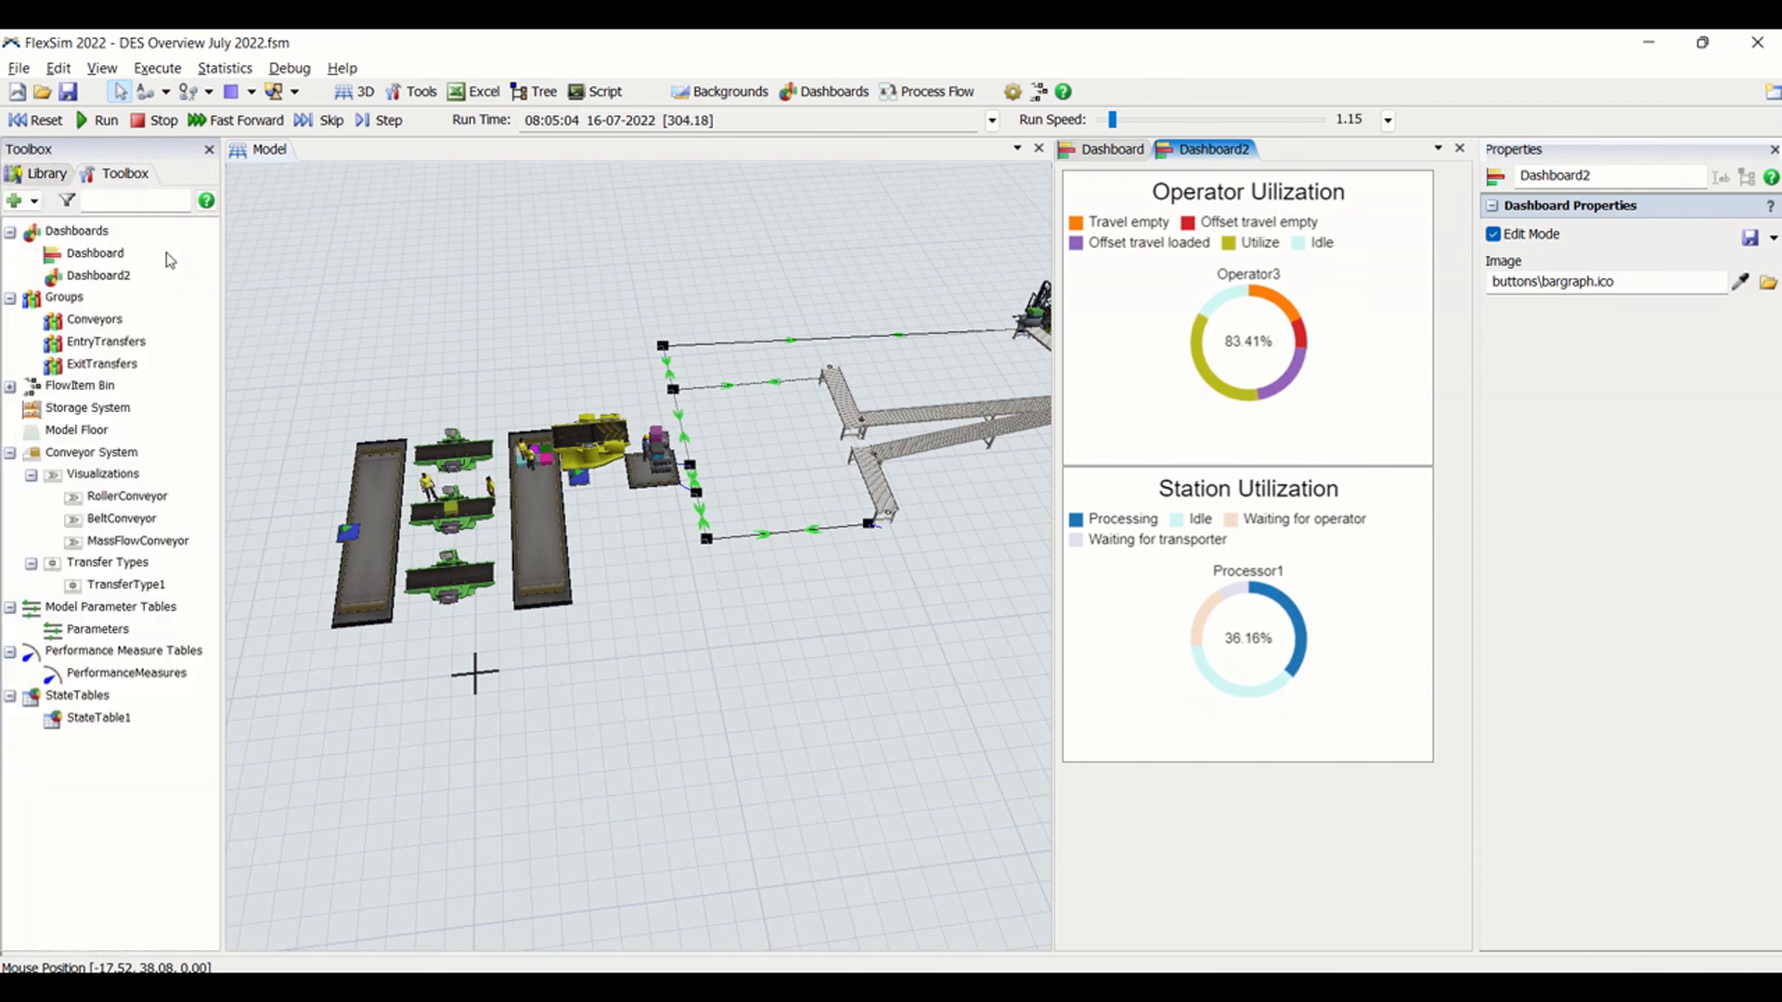